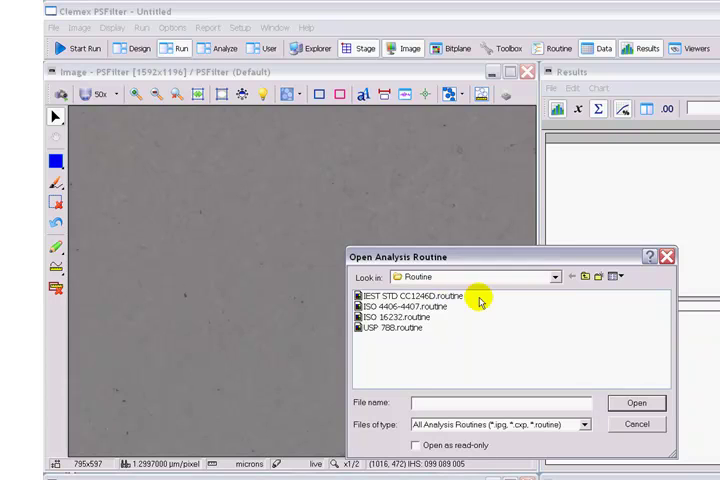
{"action": "mouse_move", "coordinate": [460, 317]}
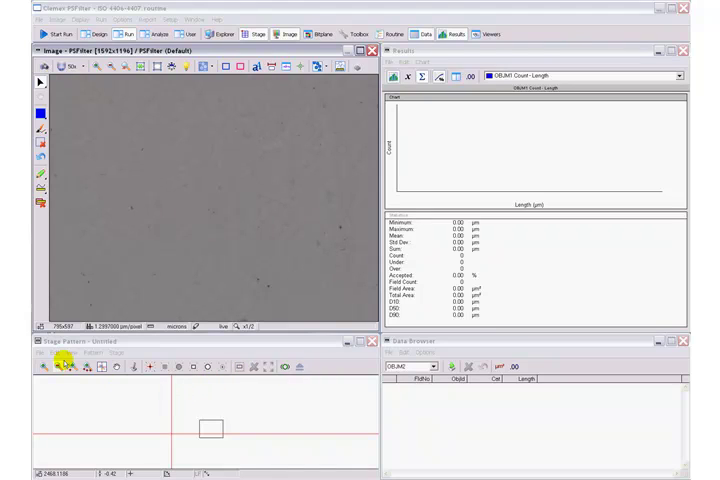
Open the saved '1 x 47 mm filter.stg' stage pattern
{"action": "left_click", "coordinate": [12, 281]}
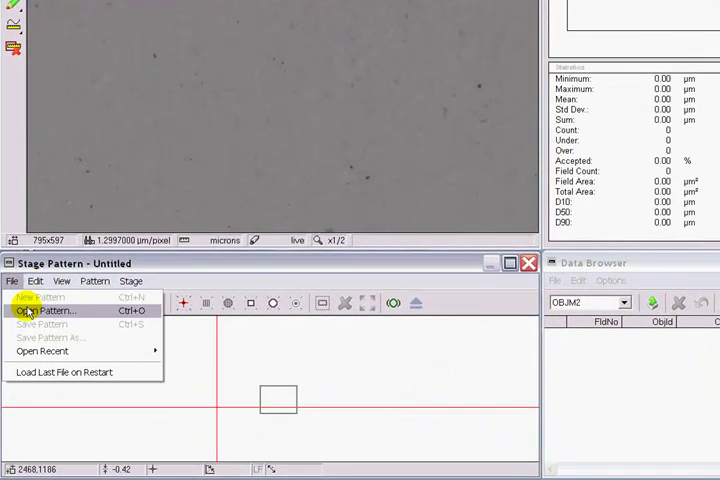
{"action": "left_click", "coordinate": [48, 310]}
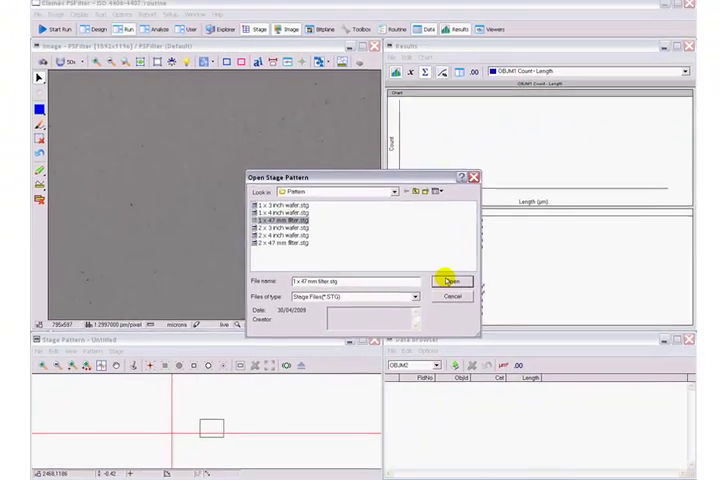
{"action": "left_click", "coordinate": [452, 281]}
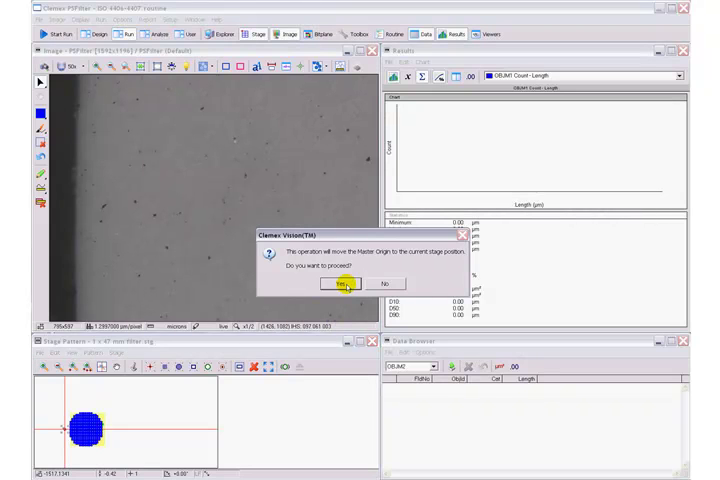
Move the master origin to the current position and begin the ISO 4406-4407 run
{"action": "left_click", "coordinate": [338, 285]}
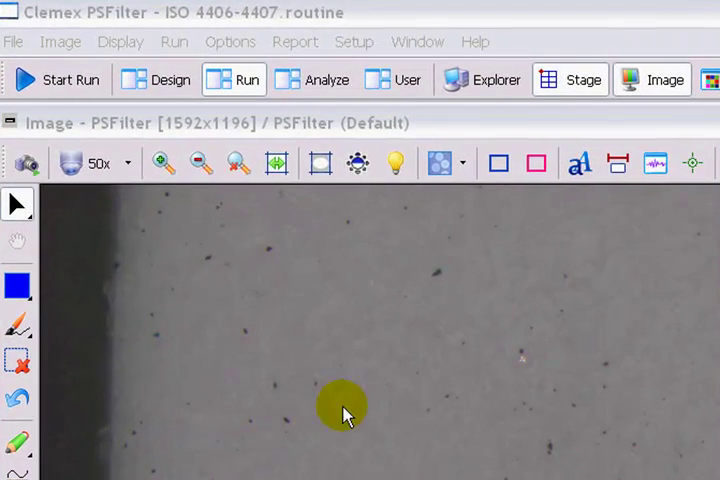
{"action": "left_click", "coordinate": [57, 79]}
{"action": "type", "text": "ABC-1234"}
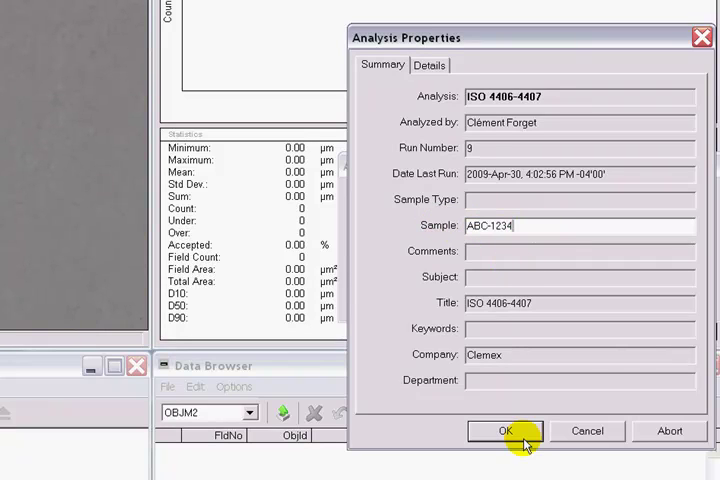
{"action": "left_click", "coordinate": [504, 431]}
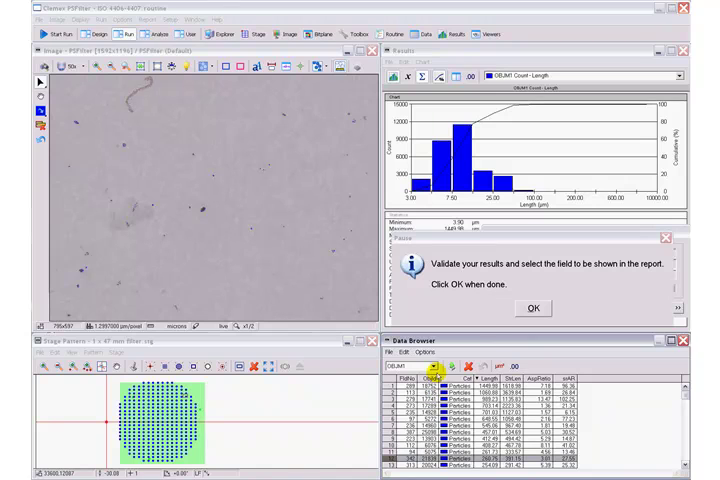
Confirm the Pause dialog to accept validated particle results and generate the report
{"action": "left_click", "coordinate": [537, 306]}
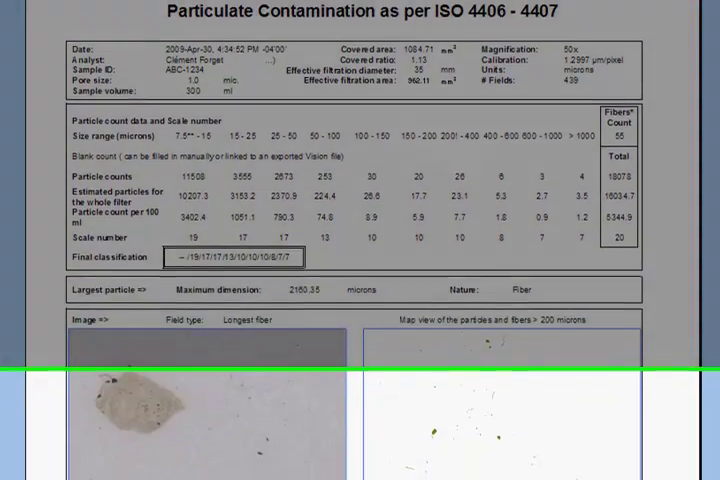
{"action": "scroll", "scroll_direction": "down", "scroll_amount": 3}
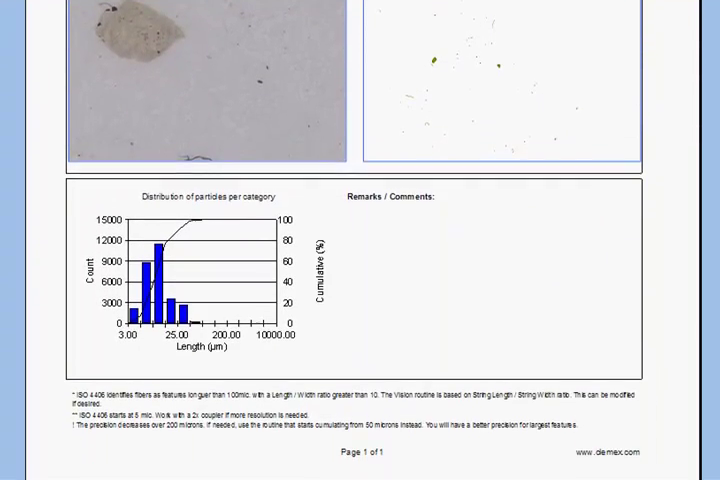